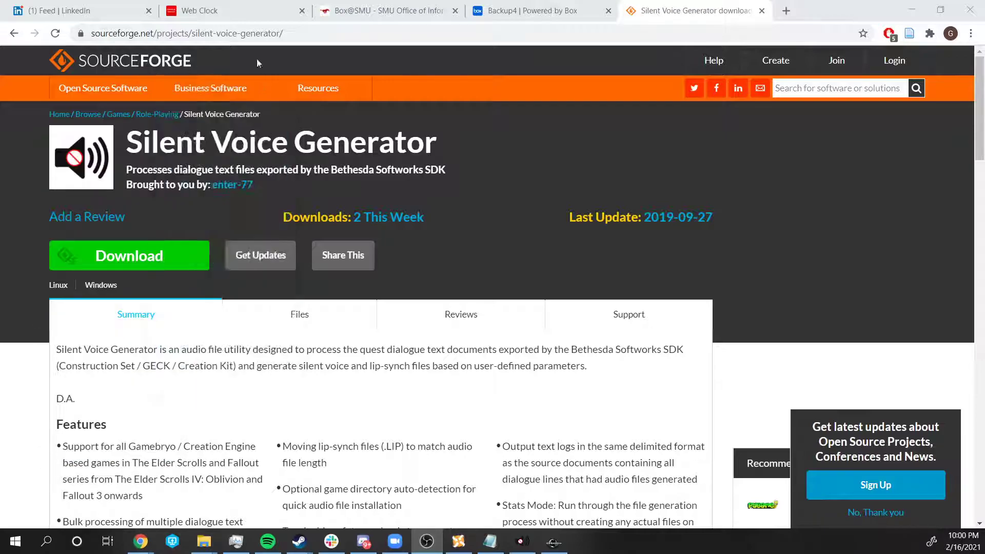
# Download the Silent Voice Generator from its SourceForge project page
pyautogui.click(318, 87)
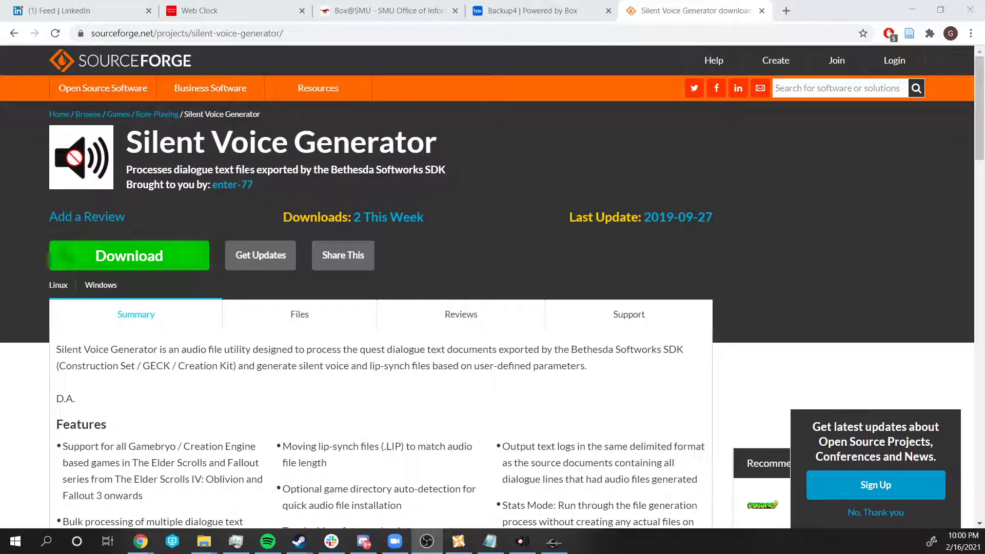
pyautogui.moveTo(223, 247)
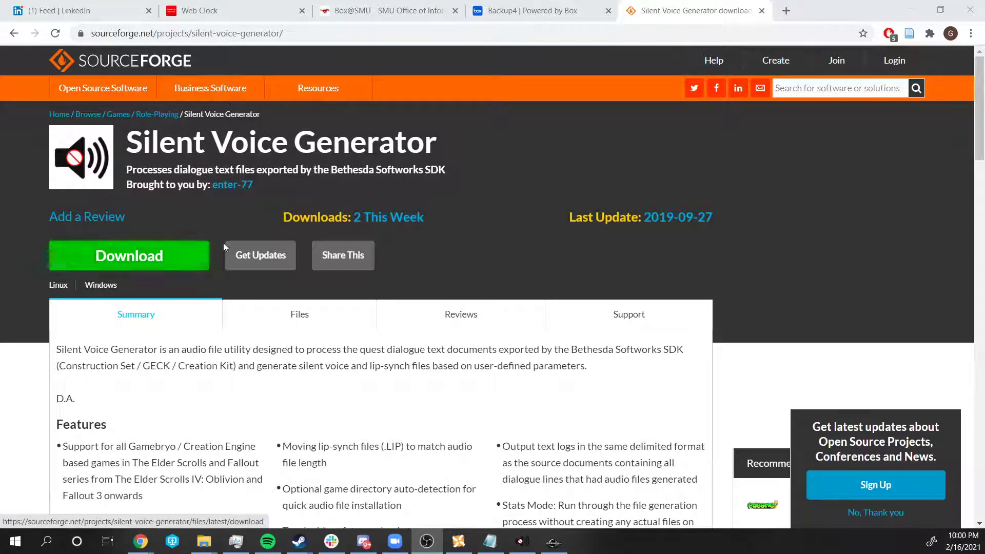
pyautogui.click(129, 255)
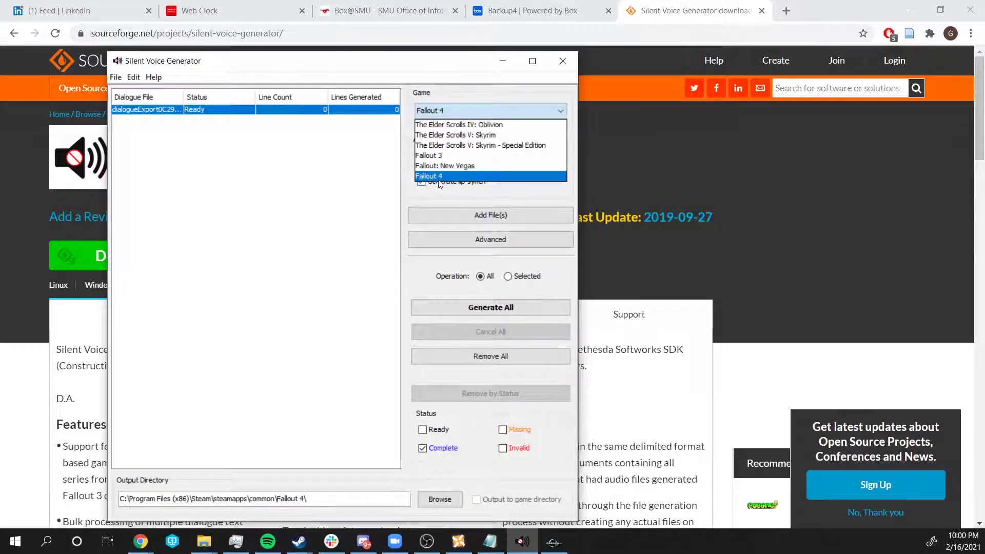
# Choose Fallout 4 as the game with XWM audio output and lip-synch, then bring up the Add File(s) picker
pyautogui.click(428, 175)
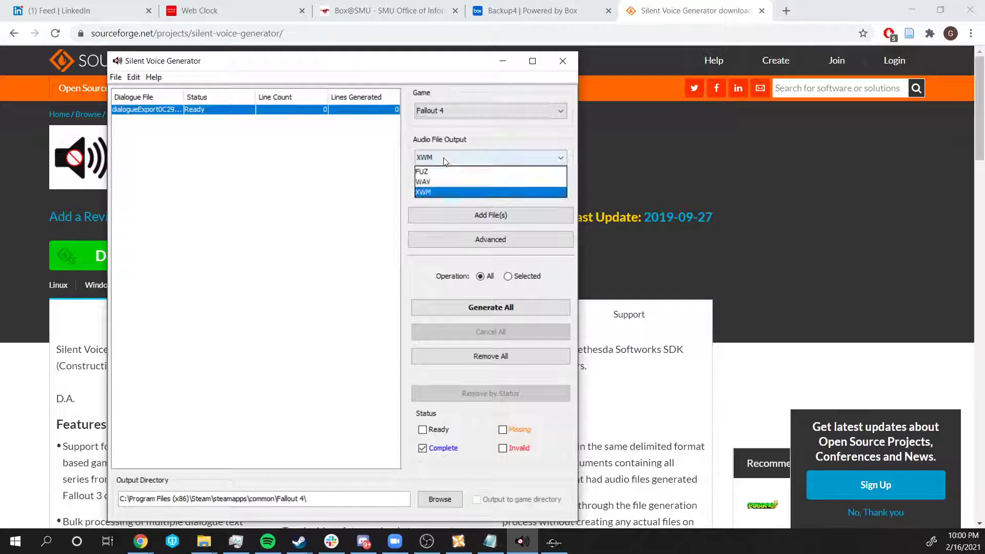
pyautogui.click(424, 191)
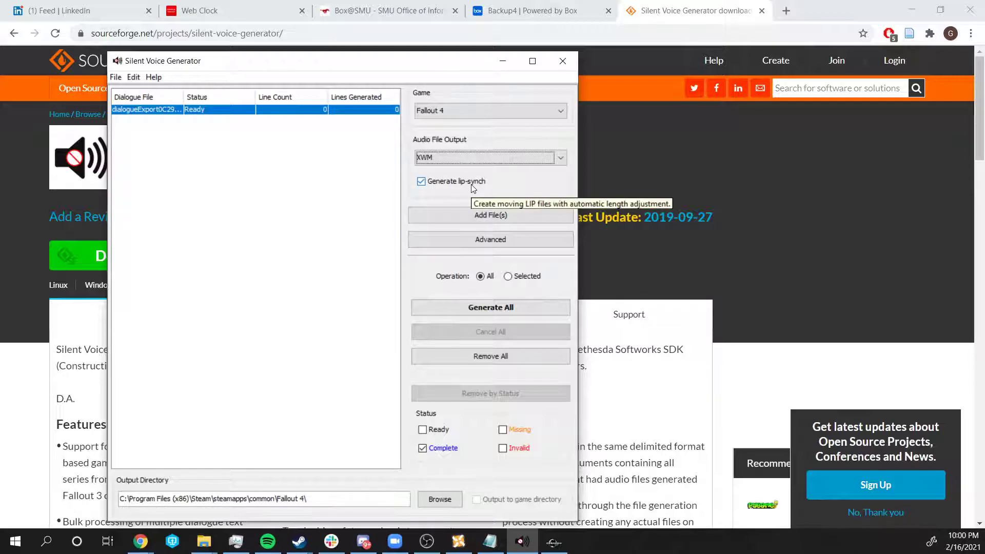
pyautogui.moveTo(477, 370)
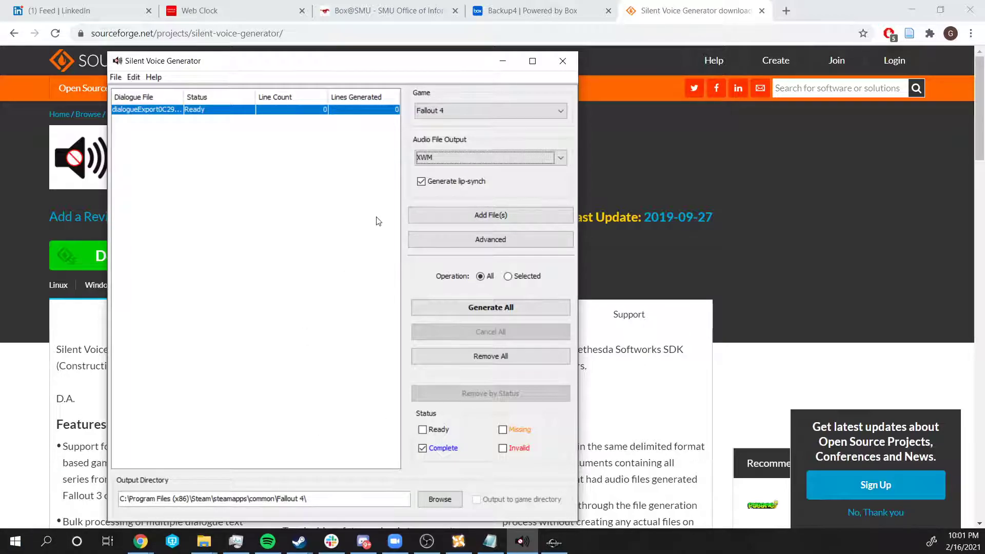
pyautogui.click(490, 215)
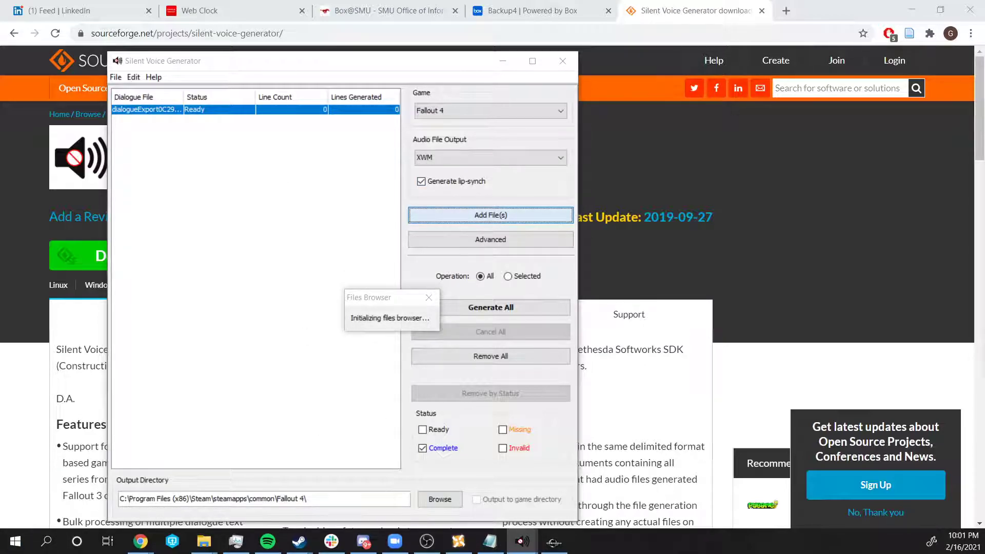
pyautogui.click(490, 215)
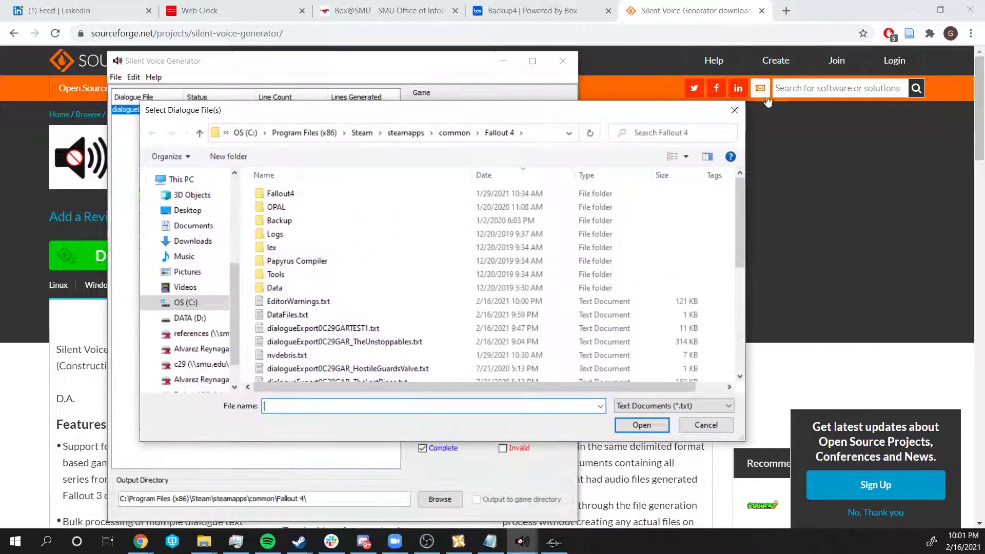
pyautogui.click(552, 540)
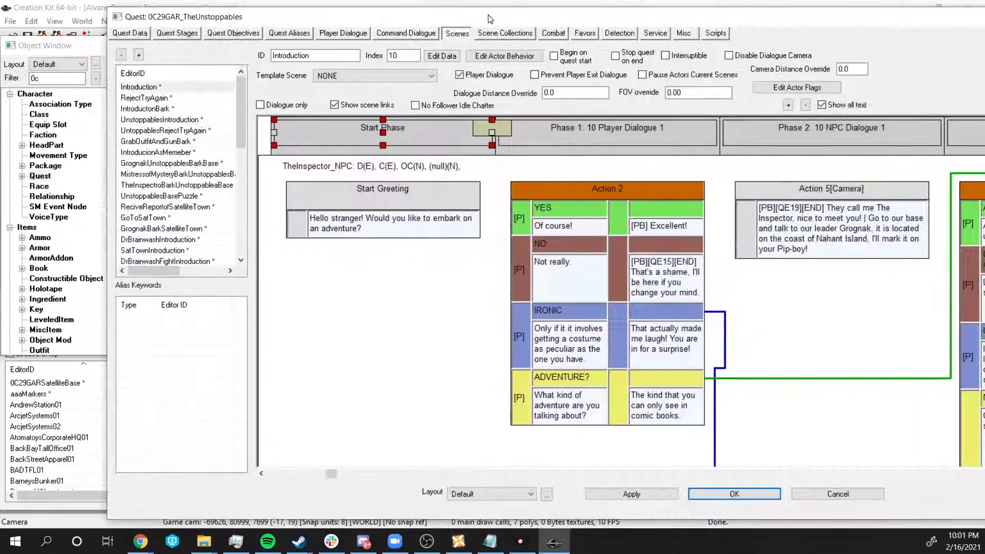
# From the Quest Data page, export The Unstoppables dialogue and confirm overwriting the existing file
pyautogui.click(152, 26)
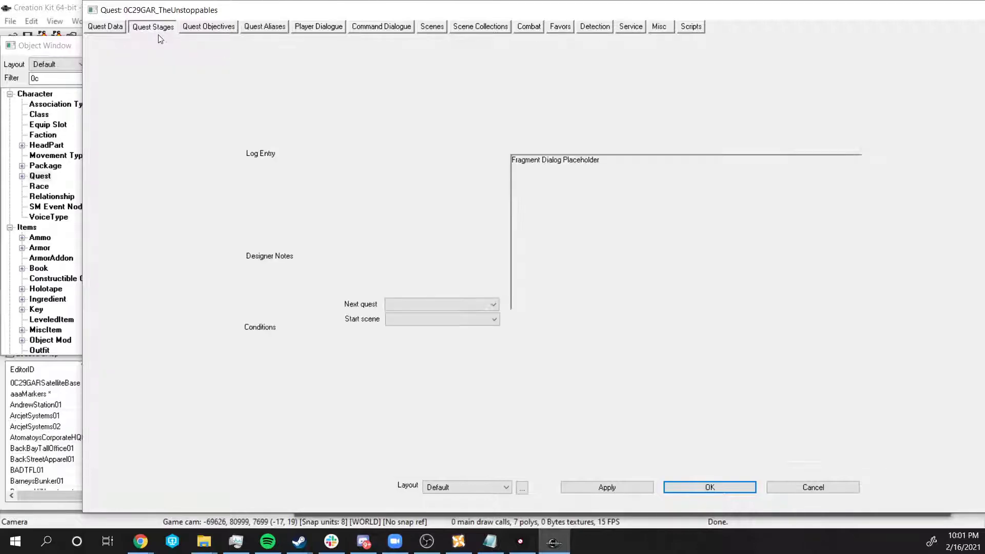
pyautogui.click(104, 26)
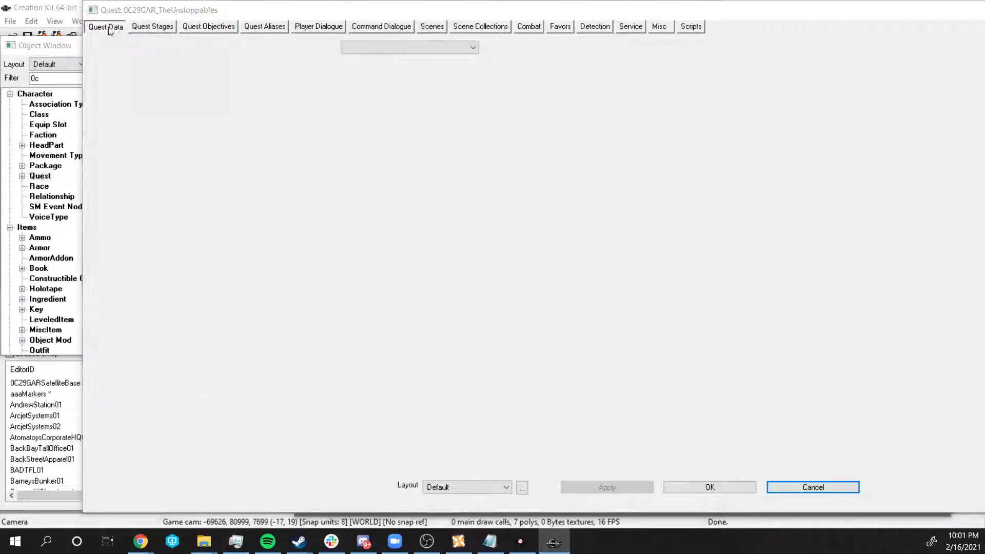
pyautogui.click(104, 26)
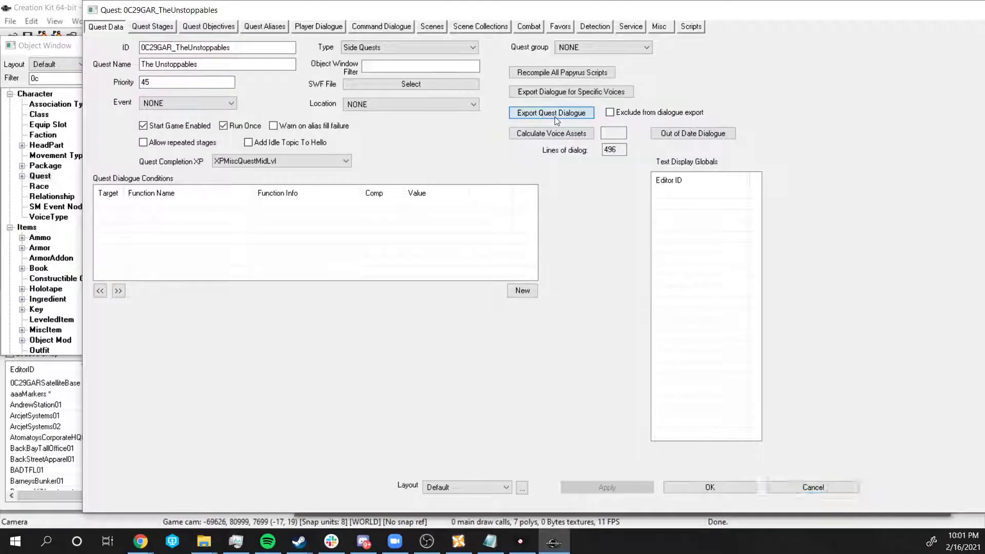
pyautogui.click(551, 112)
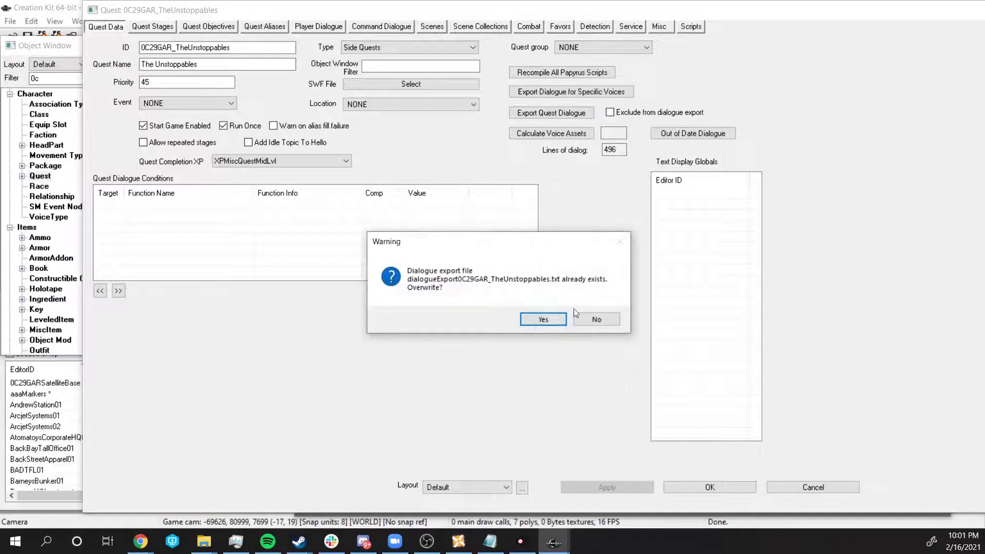
pyautogui.click(542, 319)
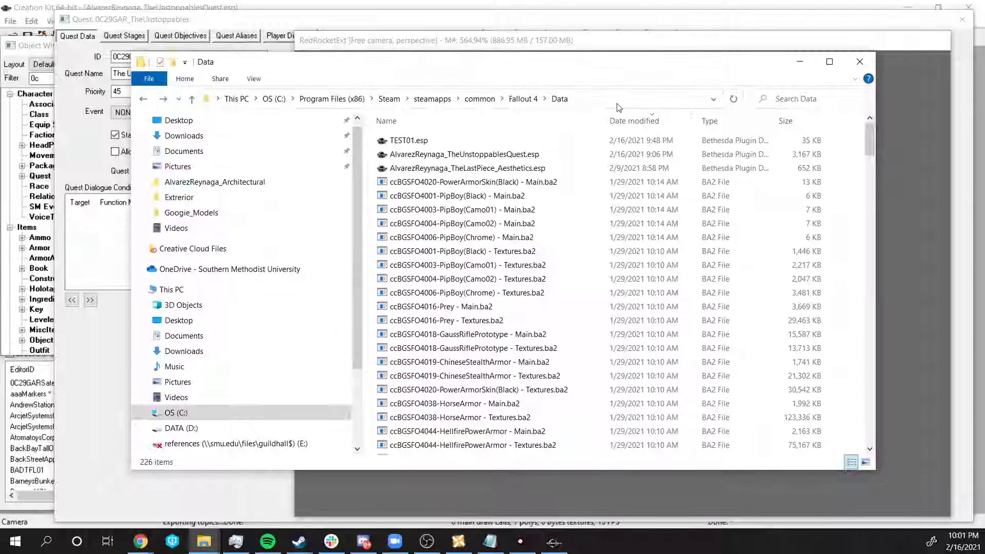
# Review dialogueExport0C29GAR_TheUnstoppables.txt in Notepad from the Fallout 4 folder, then return to the generator
pyautogui.click(192, 98)
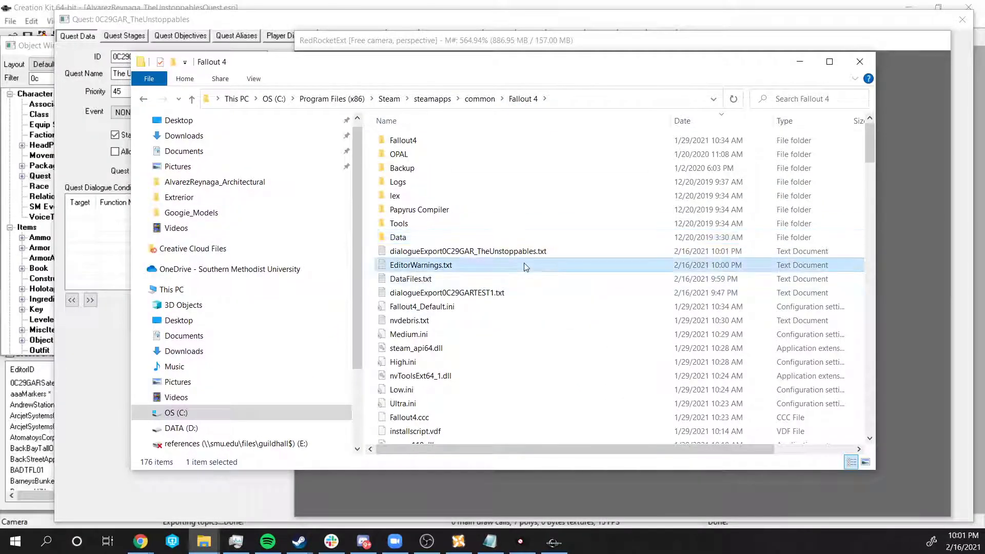
pyautogui.doubleClick(467, 251)
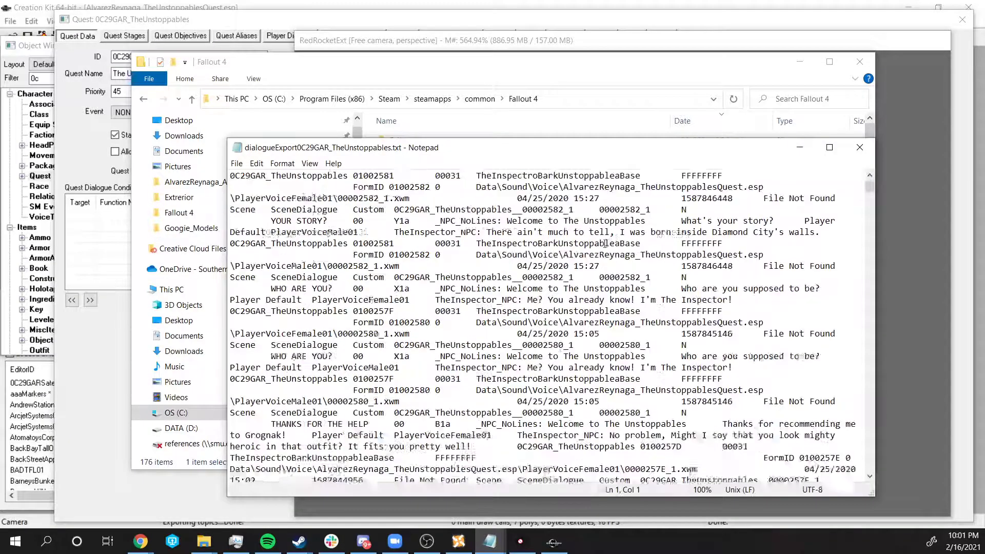
pyautogui.scroll(-3)
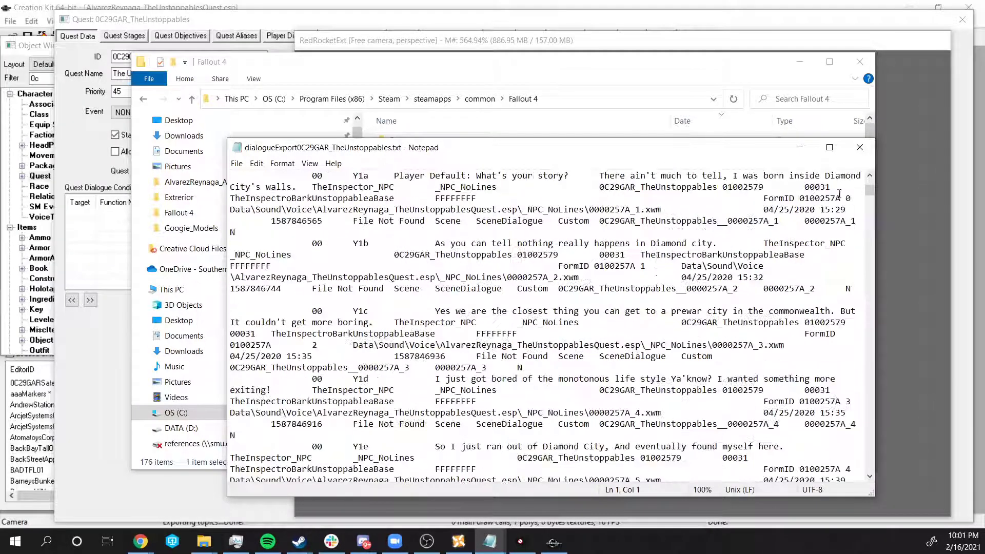
pyautogui.click(521, 540)
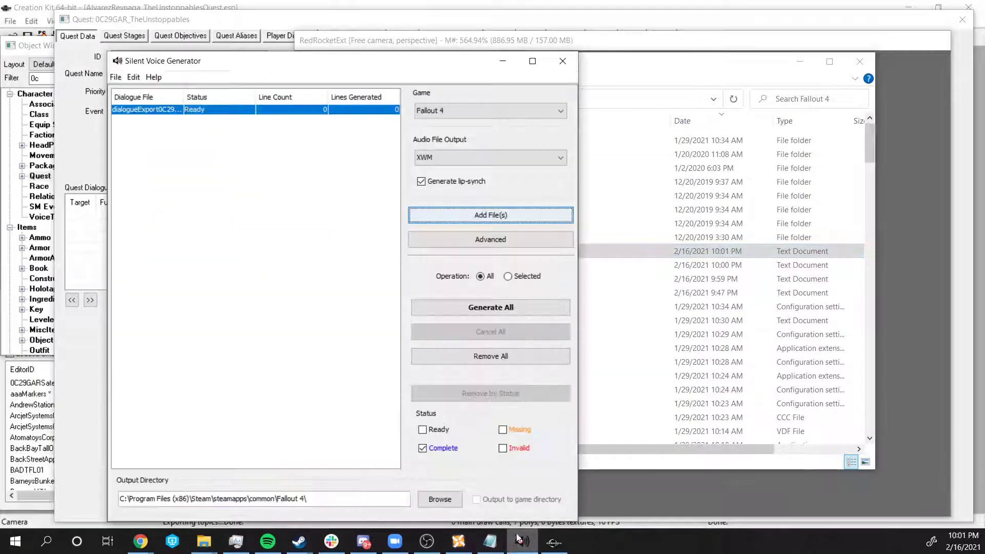
# Add dialogueExport0C29GAR_TheUnstoppables.txt to the list and run Generate All on both dialogue files
pyautogui.click(489, 215)
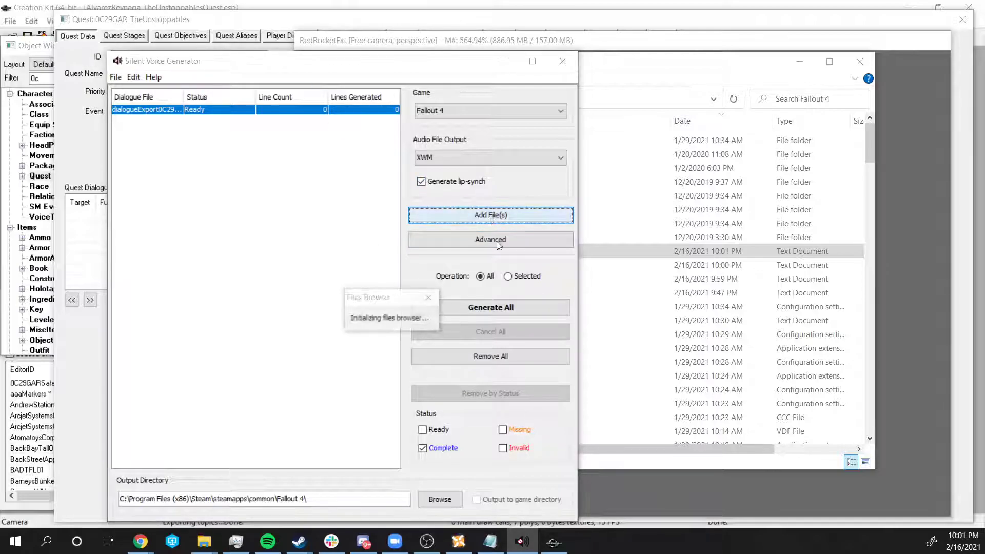
pyautogui.click(489, 215)
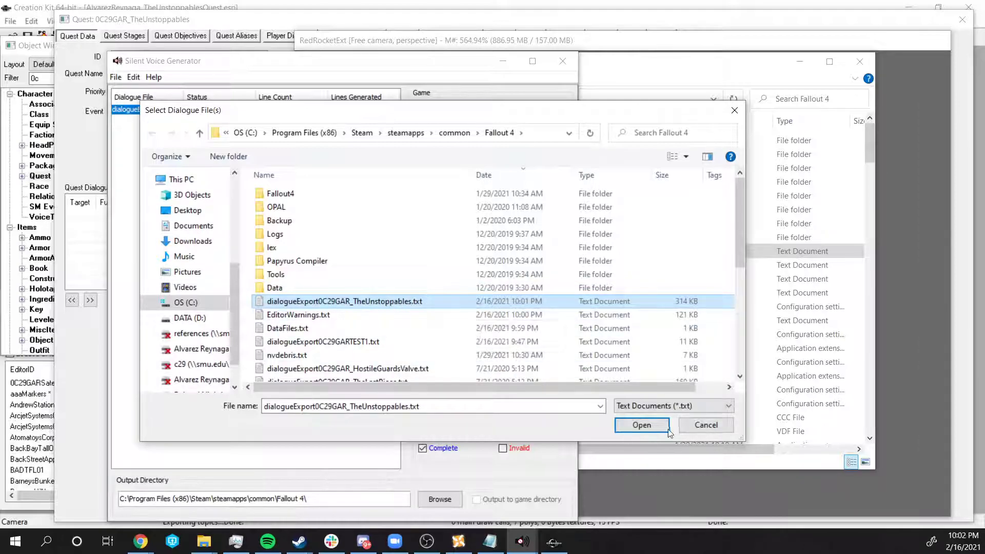
pyautogui.click(641, 425)
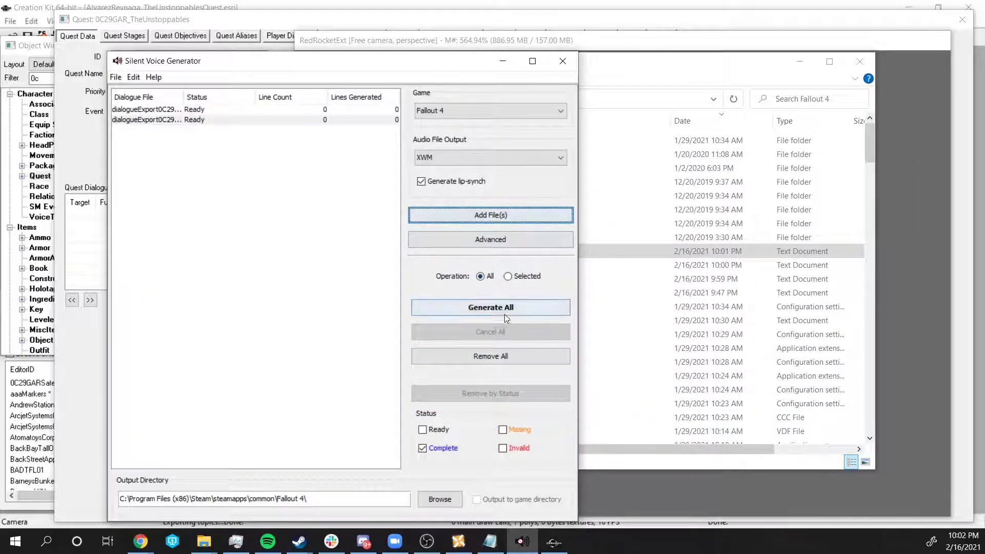
pyautogui.click(490, 308)
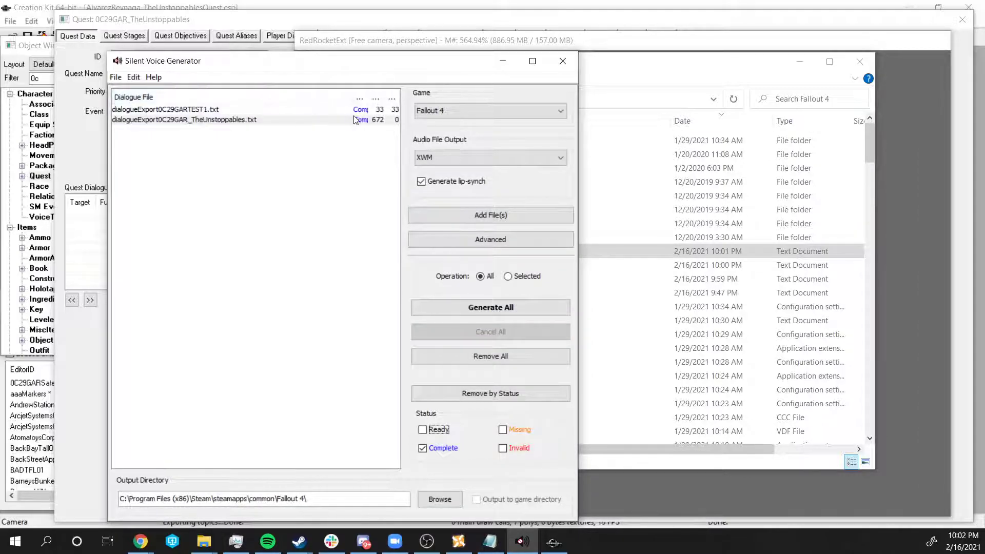
# Select the TEST1 and Unstoppables entries to check both show Complete
pyautogui.click(164, 109)
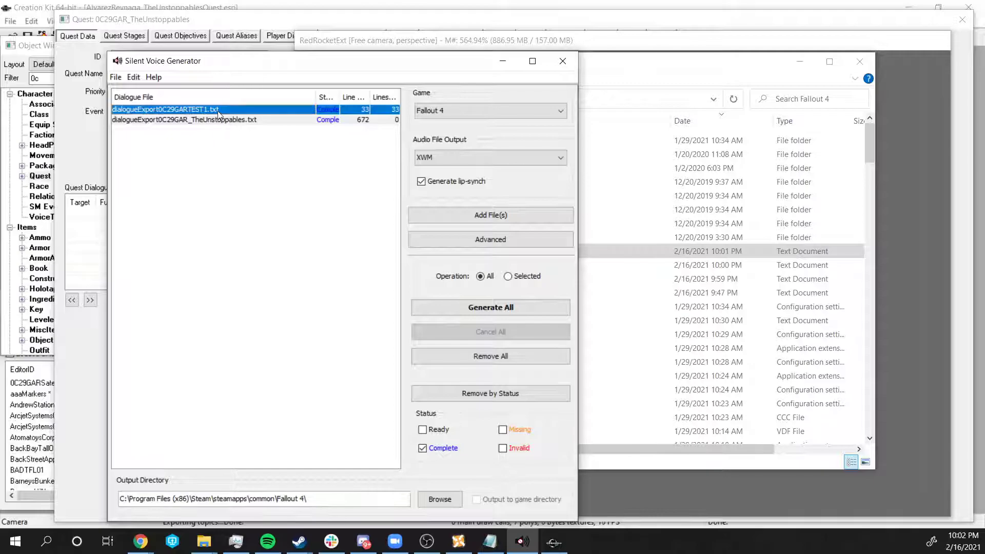
pyautogui.click(183, 119)
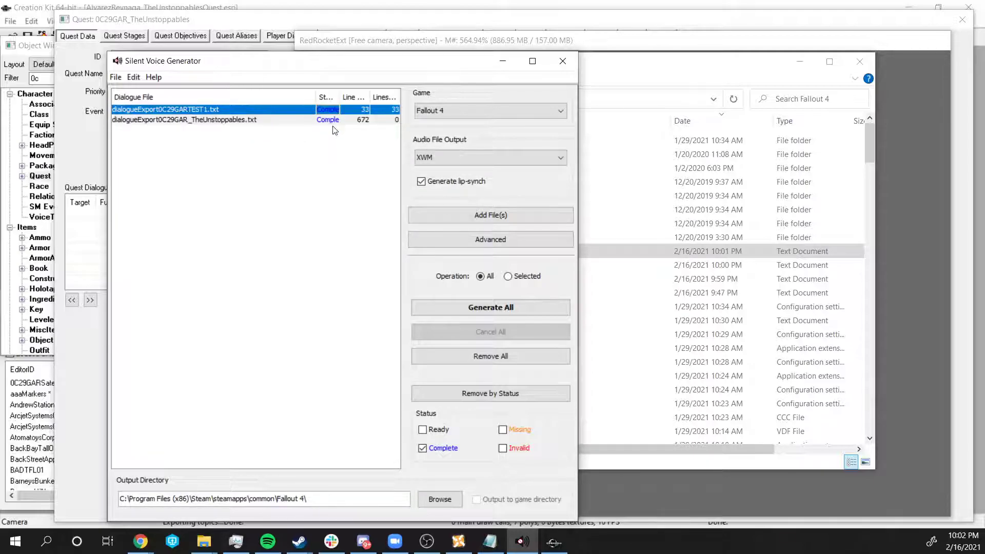
pyautogui.click(184, 120)
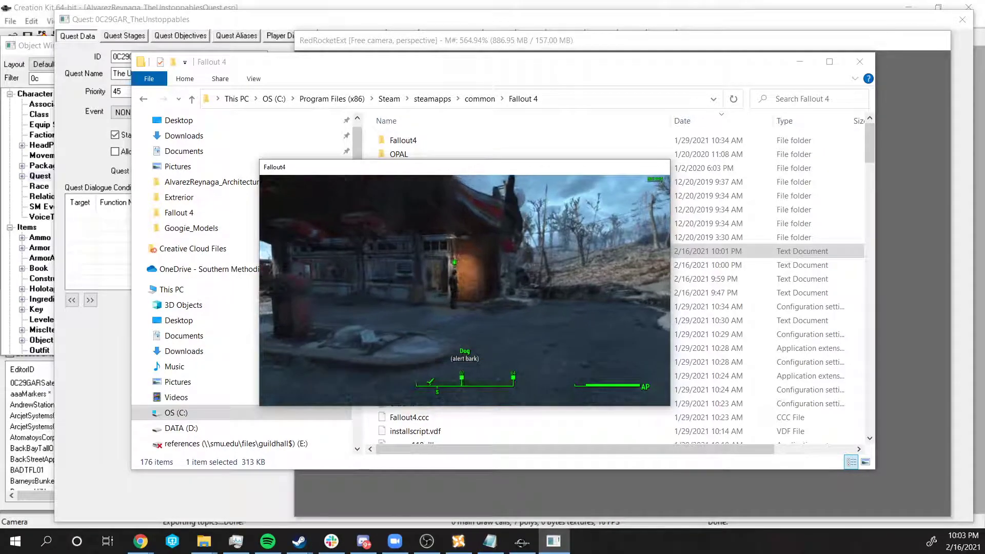
# From the pause menu's Settings, reach Display where Dialogue and General Subtitles are ON
pyautogui.press('Escape')
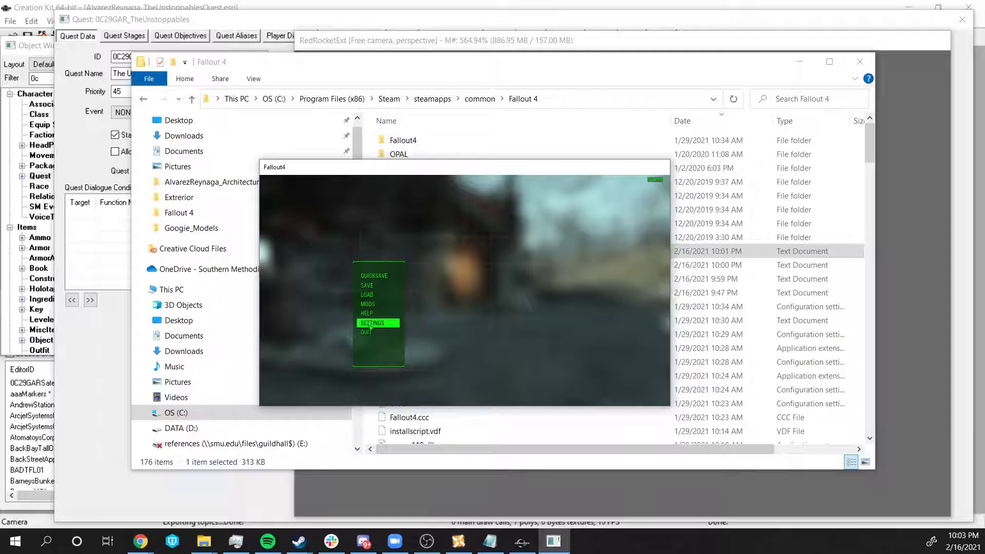
pyautogui.click(372, 323)
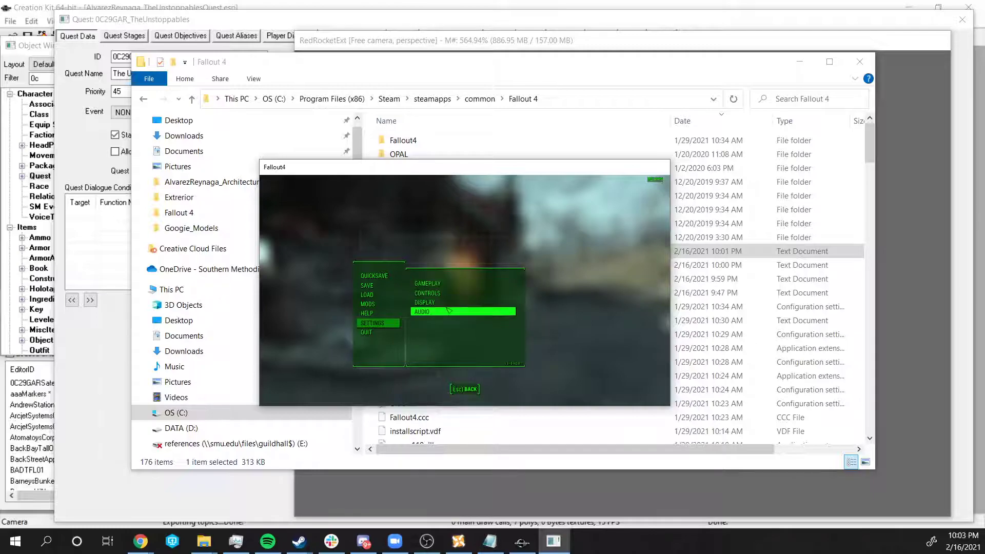
pyautogui.click(426, 302)
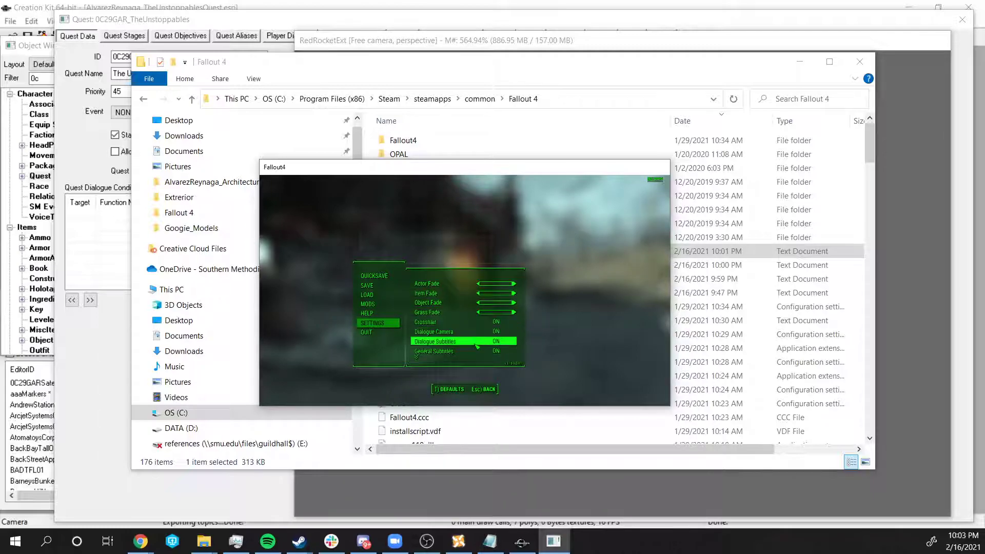